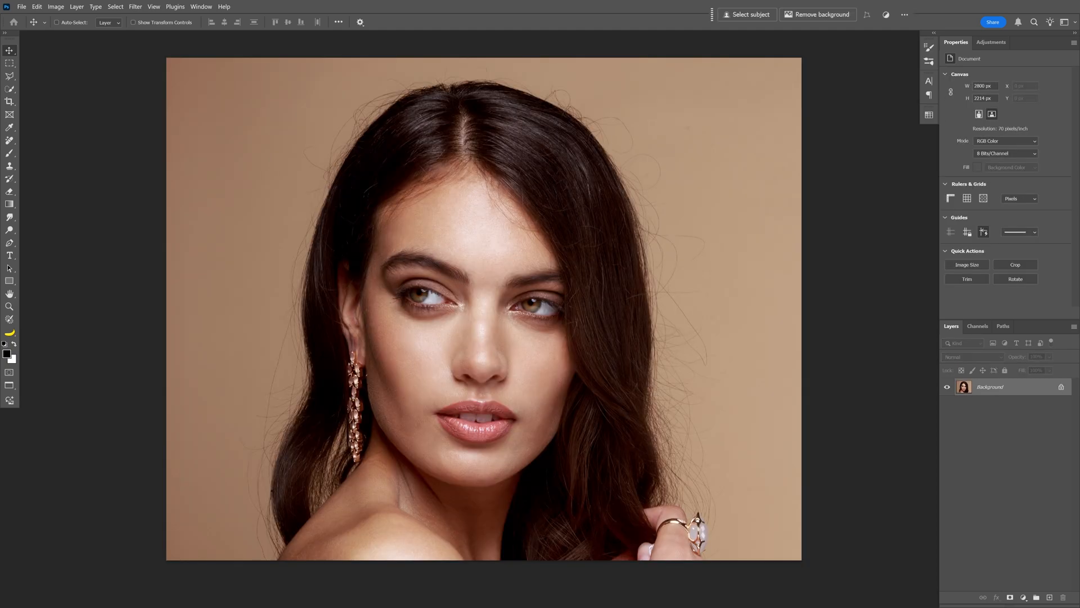
- Resample the portrait in Image Size using Nearest Neighbor
{"action": "left_click", "coordinate": [967, 265]}
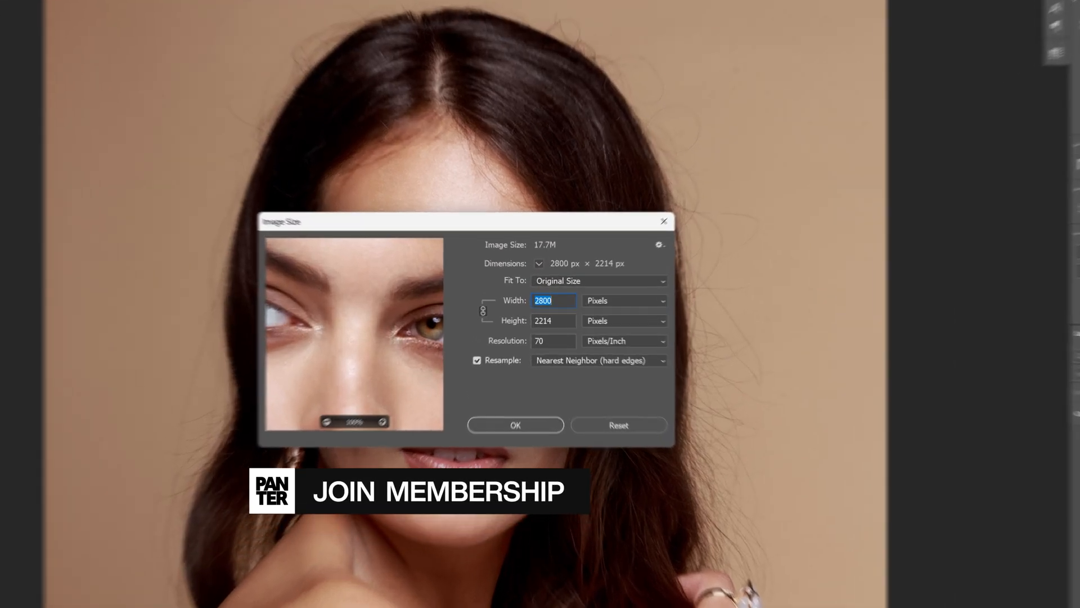
{"action": "left_click", "coordinate": [515, 424]}
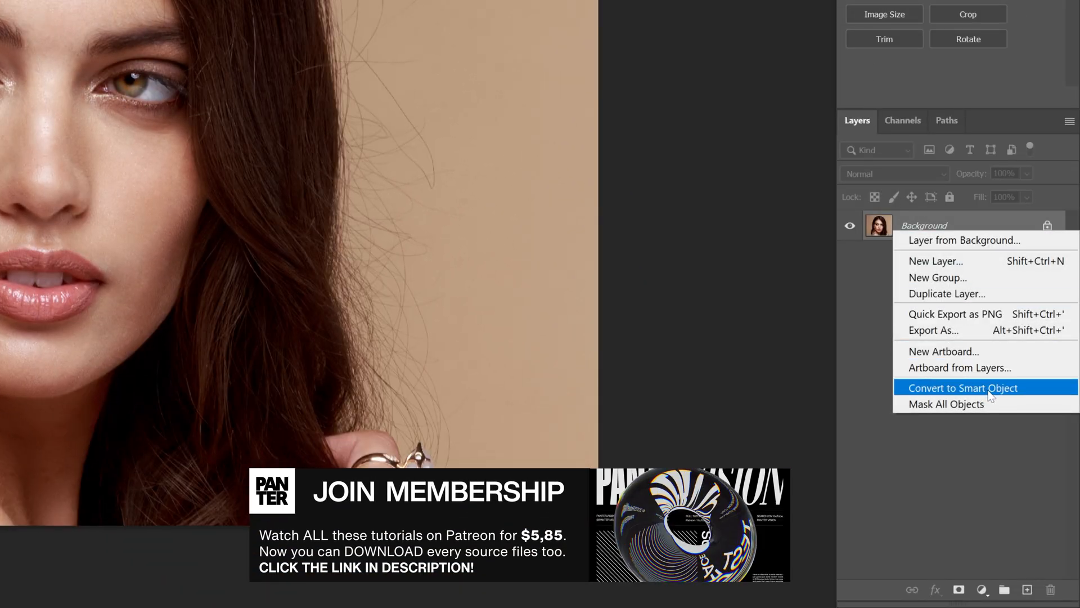
- Make the background a smart object and apply Reticulation, adding another effect layer
{"action": "left_click", "coordinate": [230, 12]}
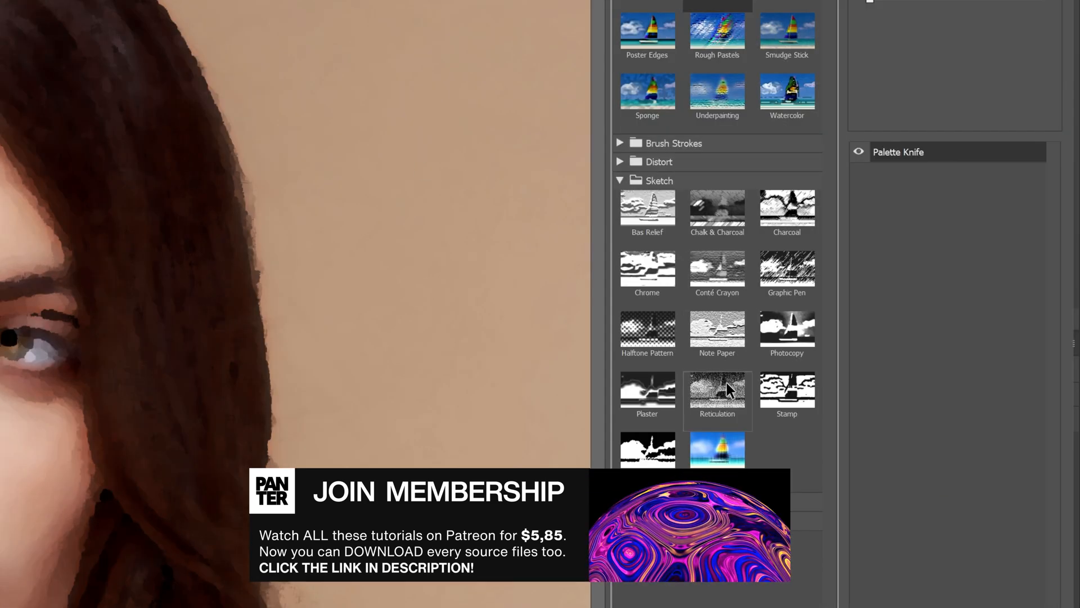
{"action": "left_click", "coordinate": [716, 389]}
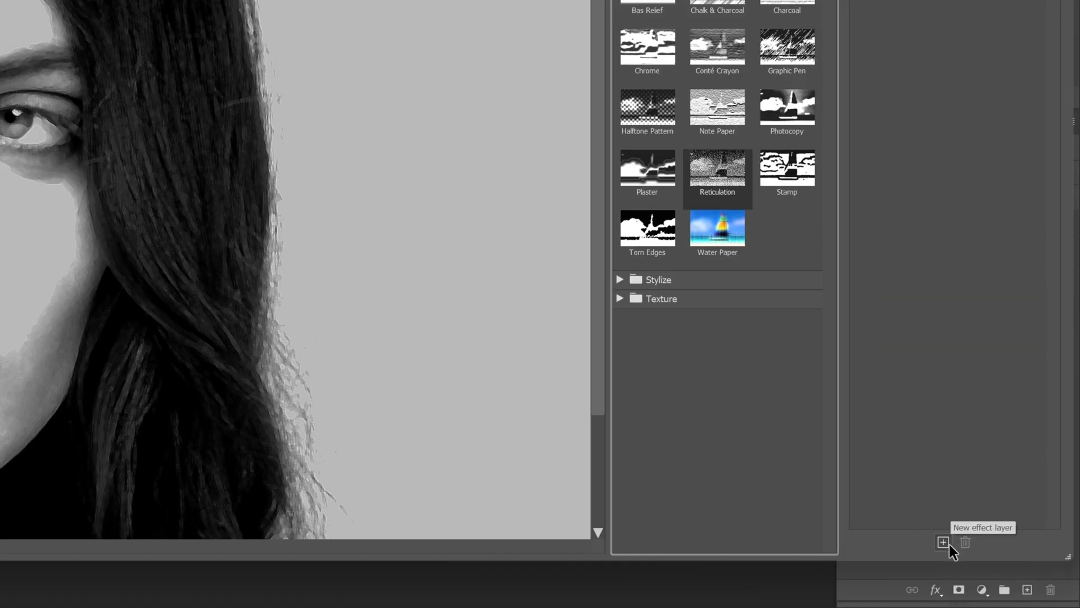
{"action": "left_click", "coordinate": [620, 298]}
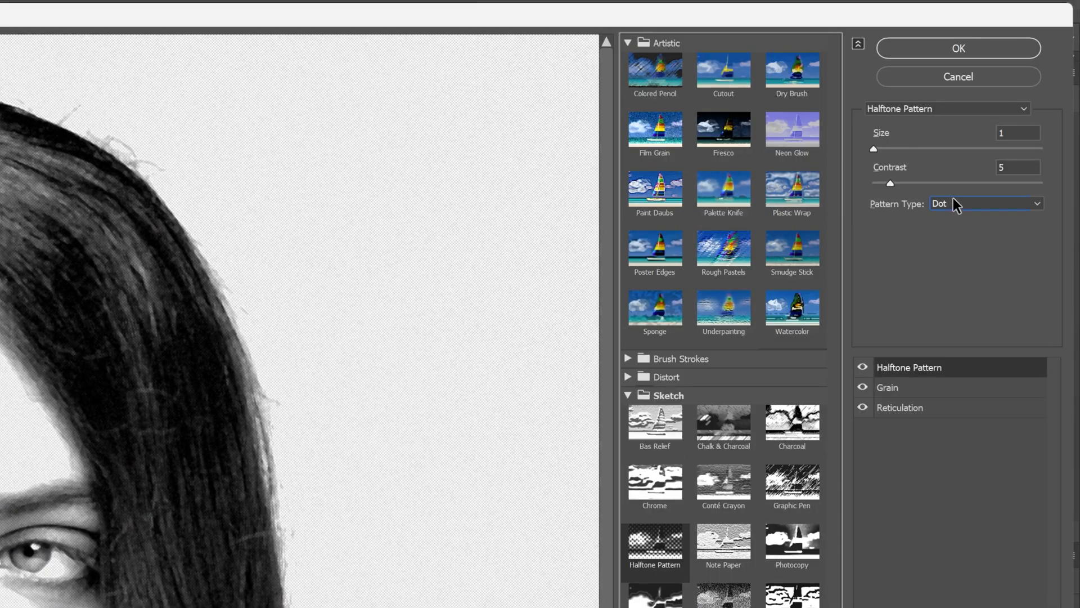
- Set Halftone dot size and contrast, add Film Grain, and raise grain intensity
{"action": "left_click_drag", "start_coordinate": [874, 149], "coordinate": [911, 149]}
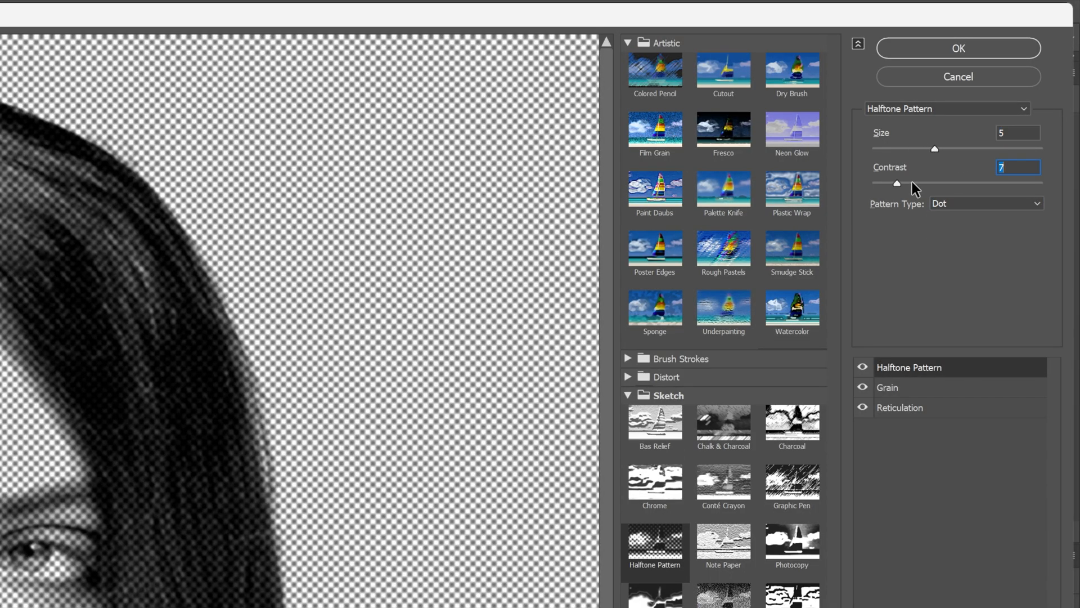
{"action": "left_click_drag", "start_coordinate": [897, 182], "coordinate": [1041, 183]}
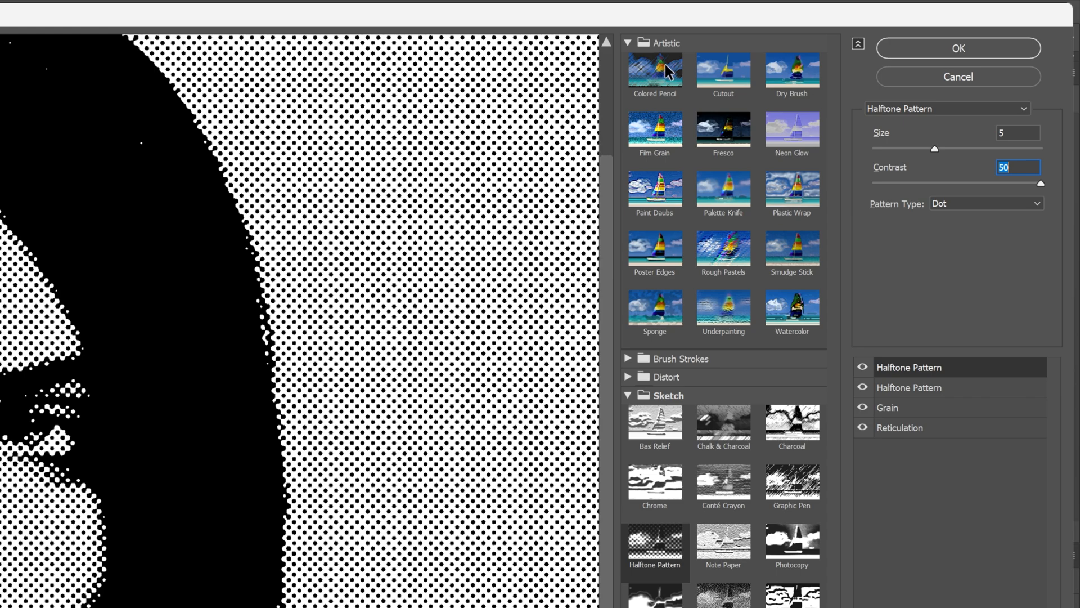
{"action": "left_click", "coordinate": [654, 129]}
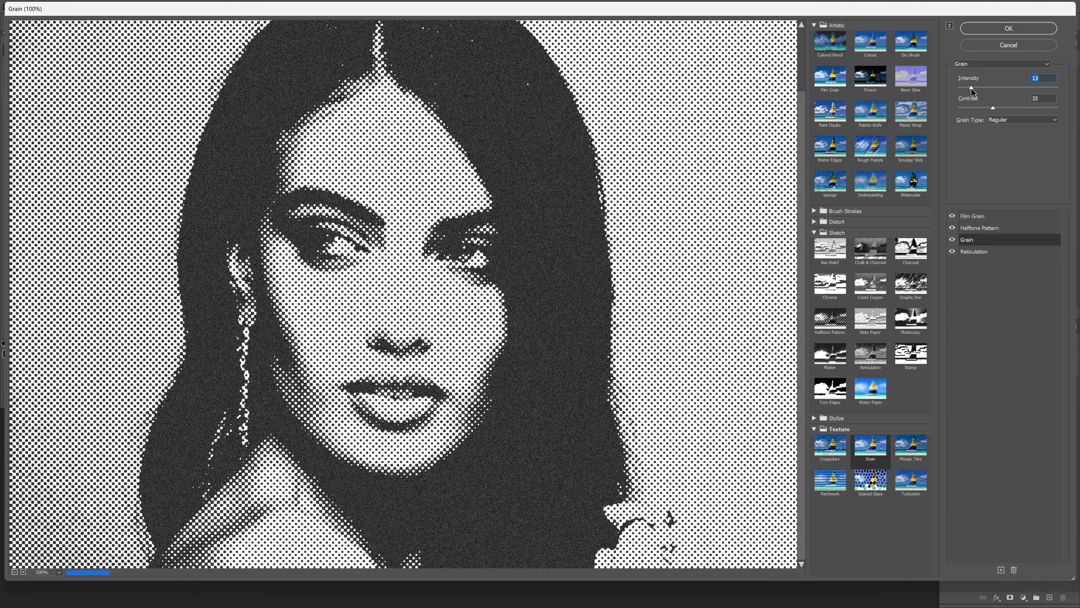
{"action": "left_click_drag", "start_coordinate": [992, 108], "coordinate": [977, 108]}
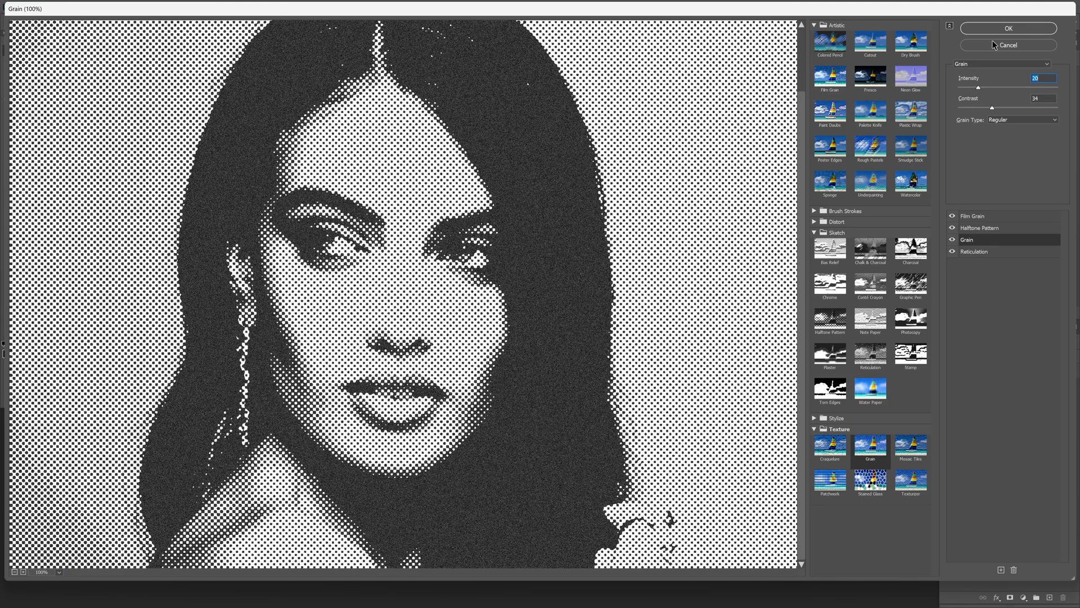
- Apply the stacked Filter Gallery effects and open Liquify to push vertical strips sideways
{"action": "left_click", "coordinate": [1007, 28]}
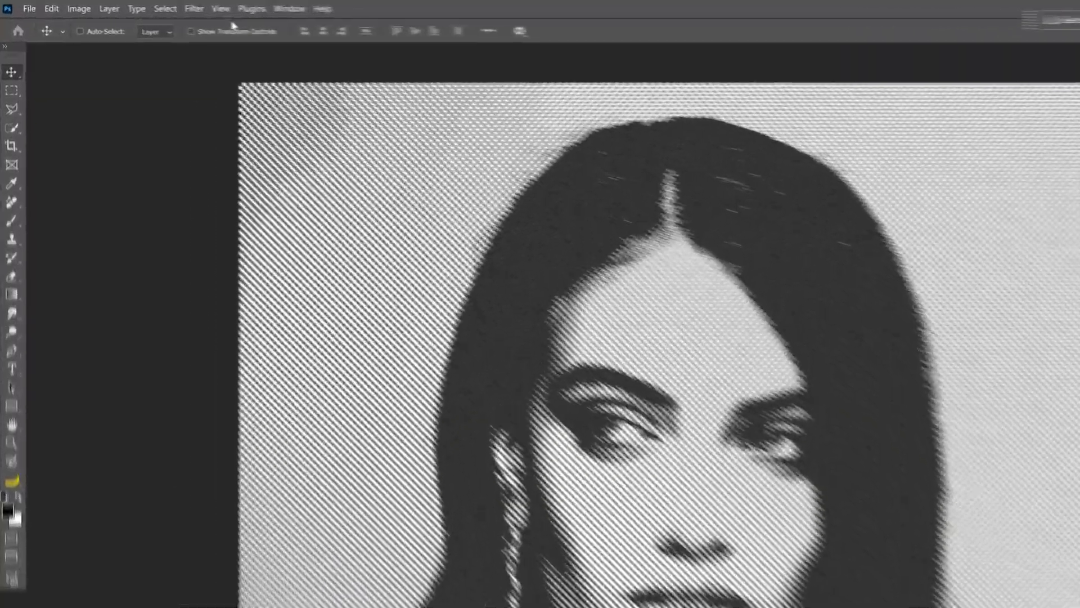
{"action": "left_click", "coordinate": [231, 10]}
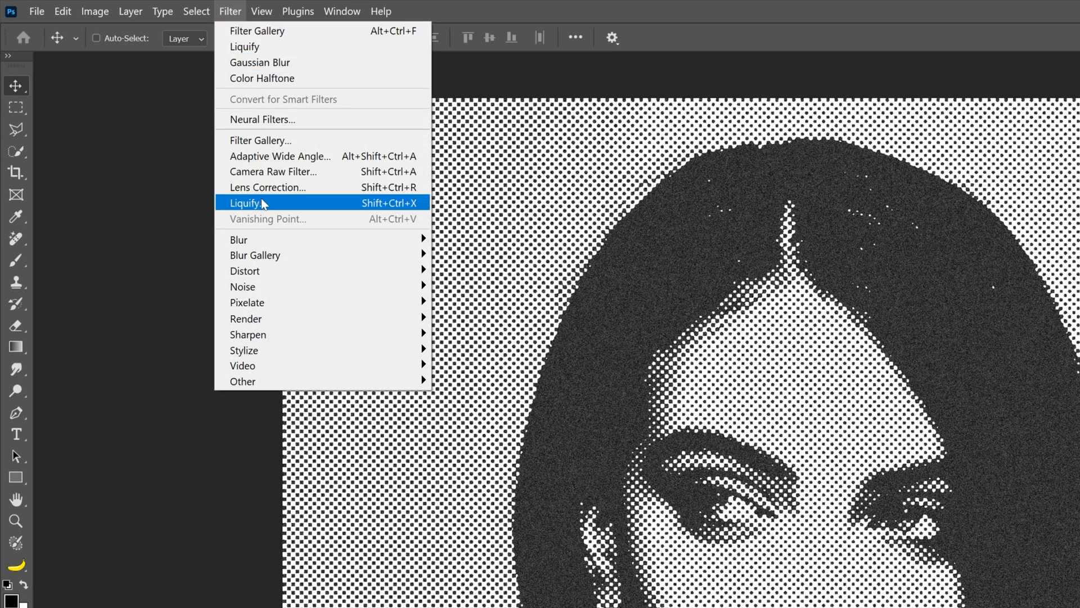
{"action": "left_click", "coordinate": [246, 202]}
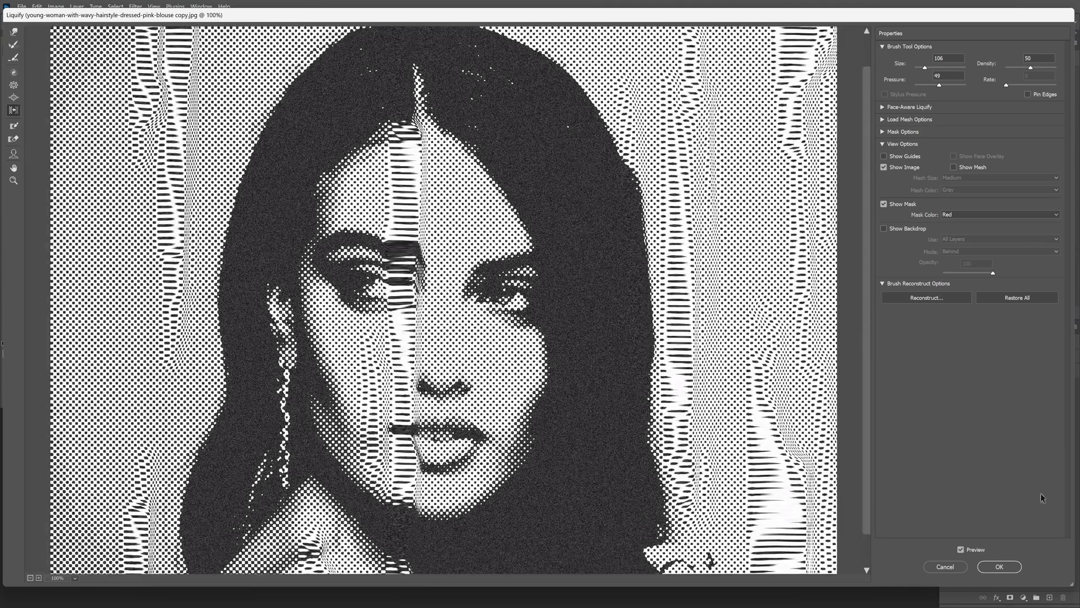
- Convert the liquified Layer 0 into a smart object
{"action": "left_click", "coordinate": [998, 566]}
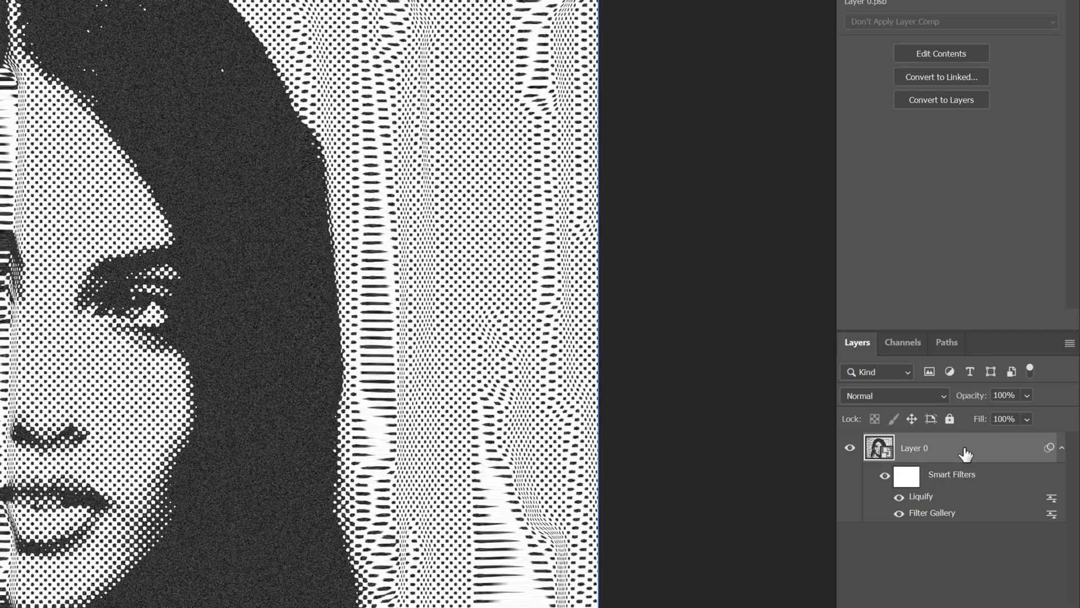
{"action": "right_click", "coordinate": [914, 448]}
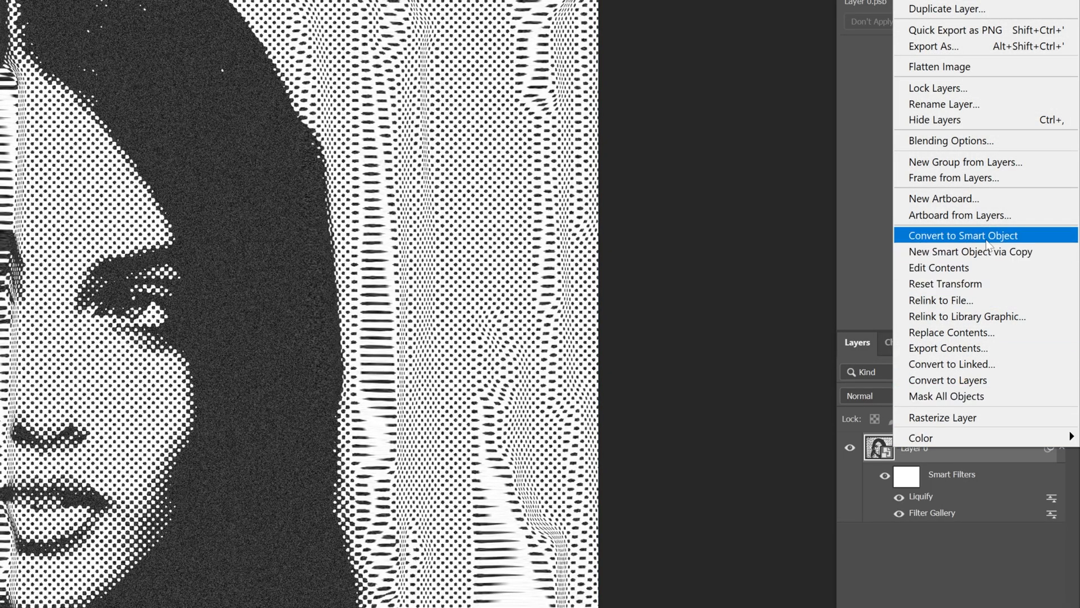
{"action": "left_click", "coordinate": [963, 235]}
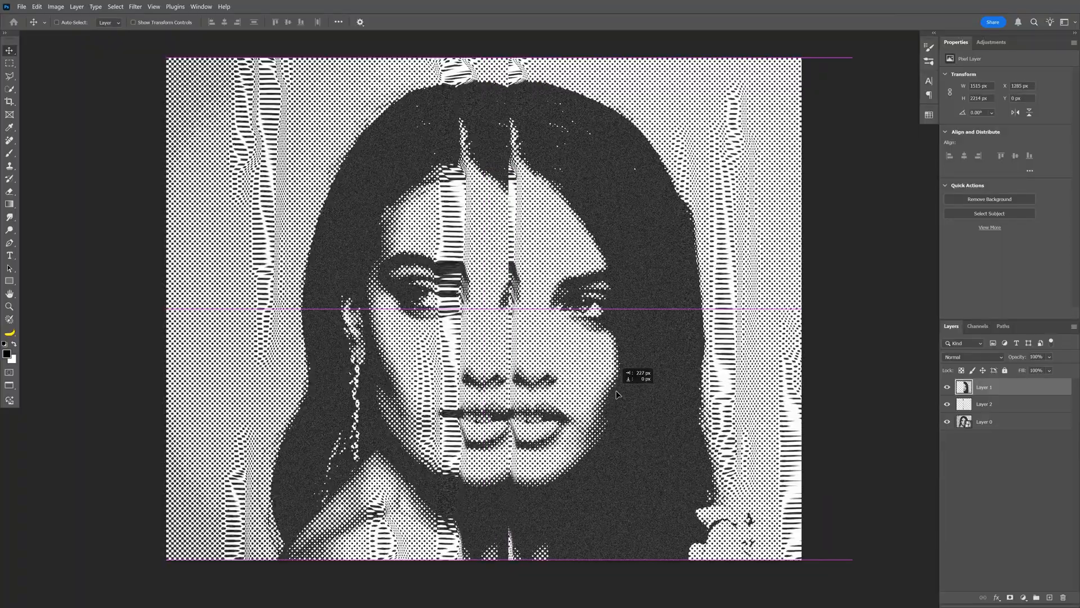
- Scale the narrow Layer 2 strip wider in both directions across the face
{"action": "left_click", "coordinate": [986, 421]}
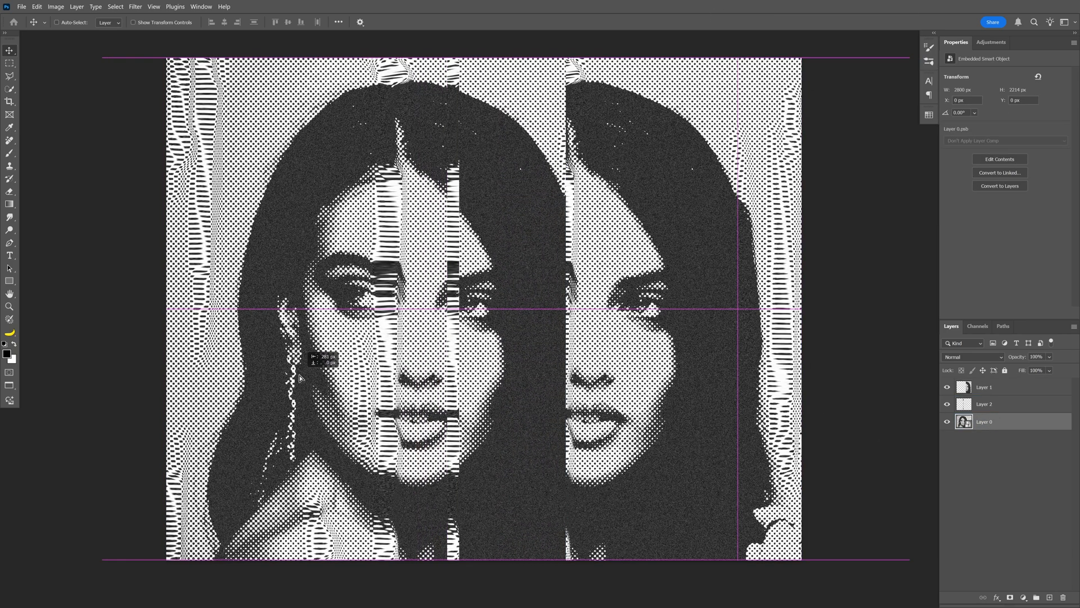
{"action": "left_click", "coordinate": [985, 404]}
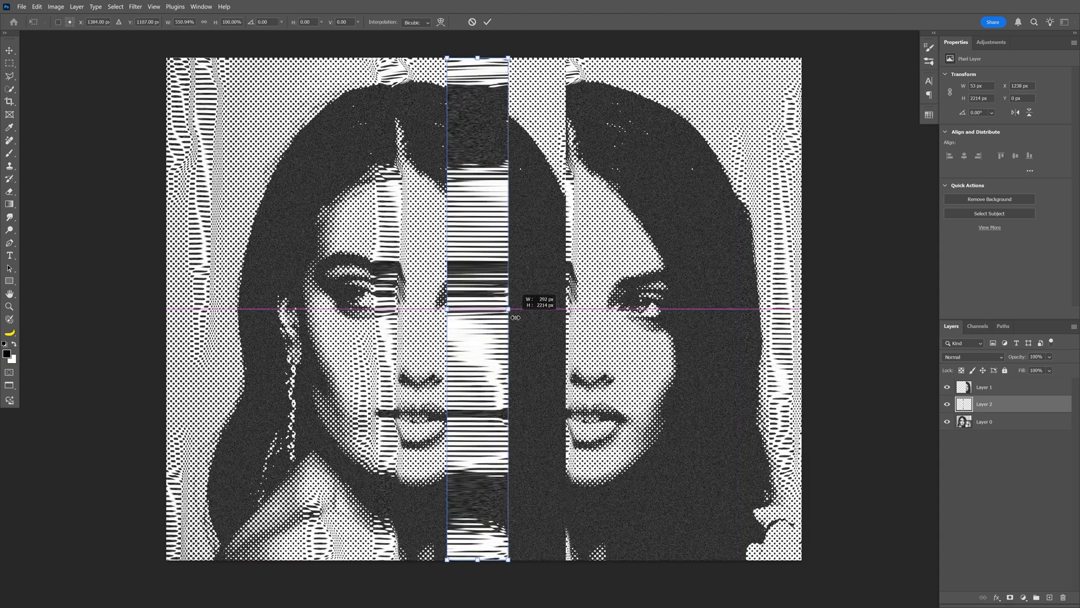
{"action": "left_click_drag", "start_coordinate": [509, 308], "coordinate": [567, 308]}
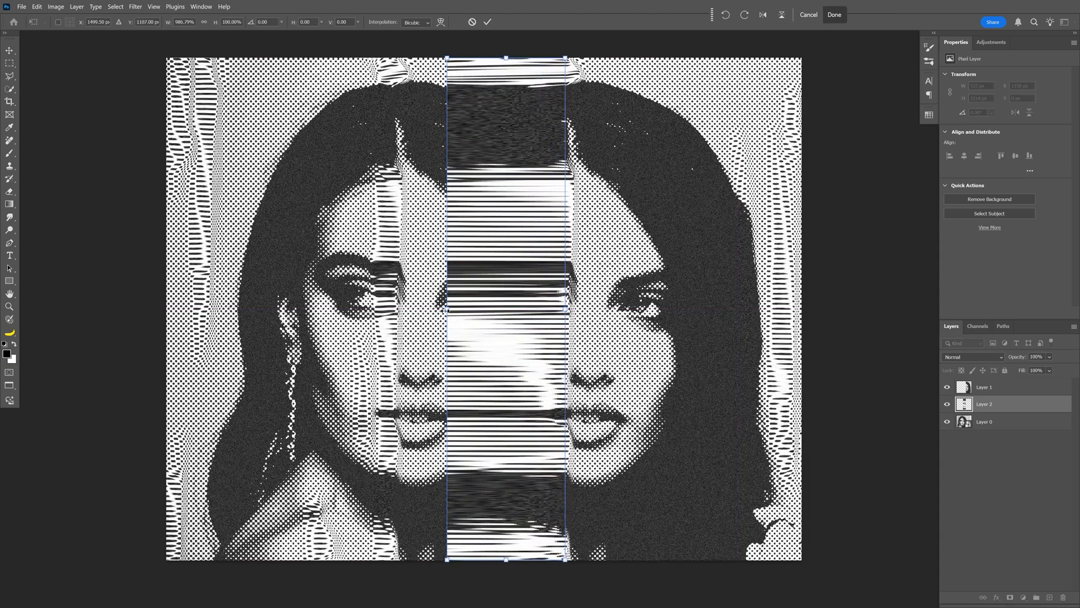
{"action": "left_click_drag", "start_coordinate": [447, 315], "coordinate": [396, 315]}
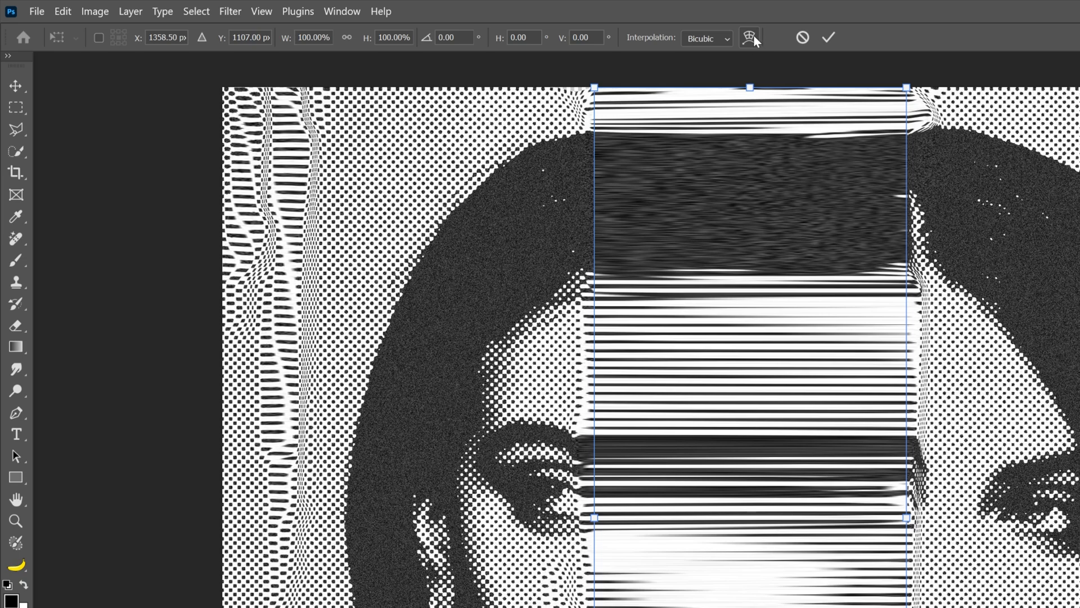
- Apply a warp preset to the stretched strip and commit the wavy transform
{"action": "left_click", "coordinate": [750, 37]}
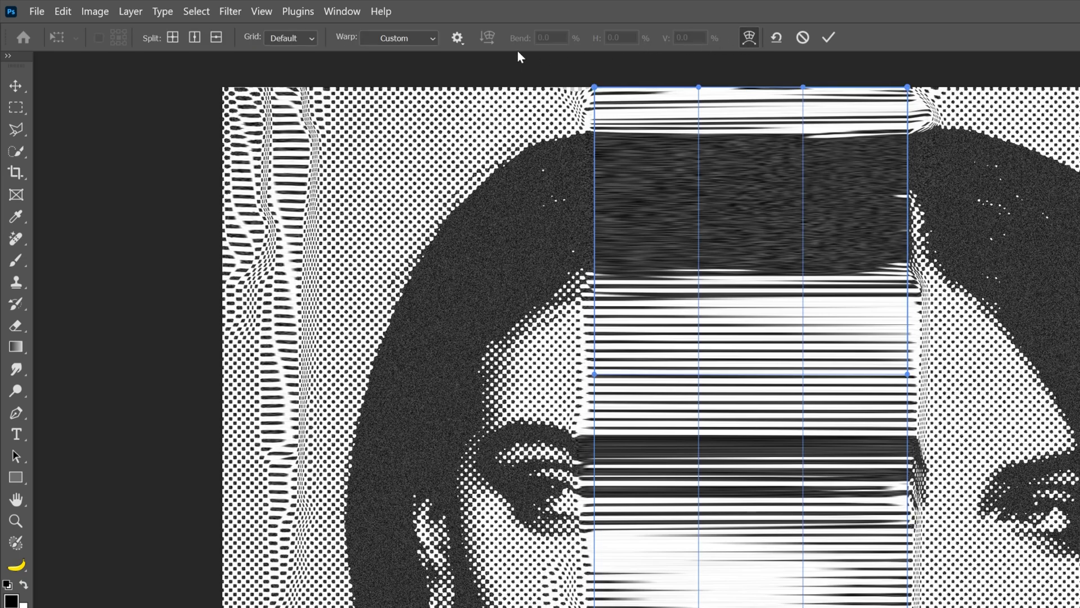
{"action": "left_click", "coordinate": [398, 38]}
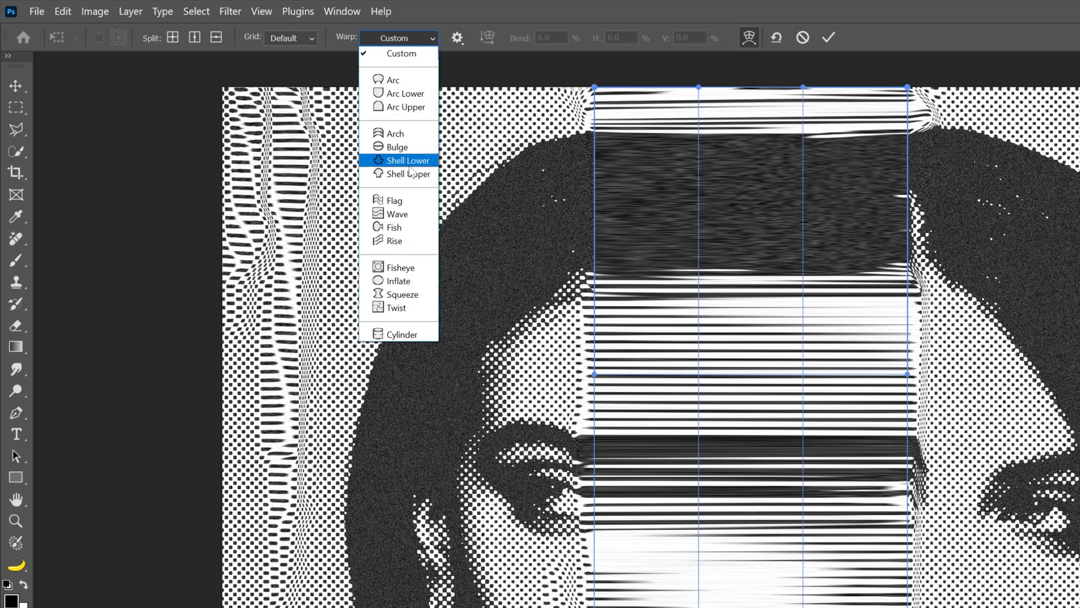
{"action": "left_click", "coordinate": [398, 214]}
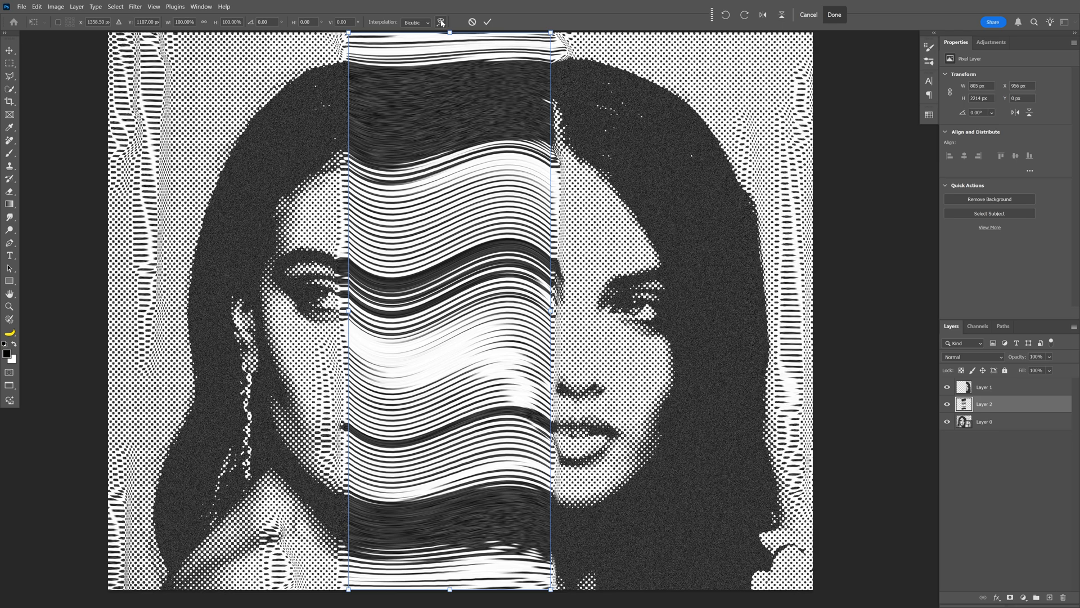
{"action": "left_click", "coordinate": [440, 22]}
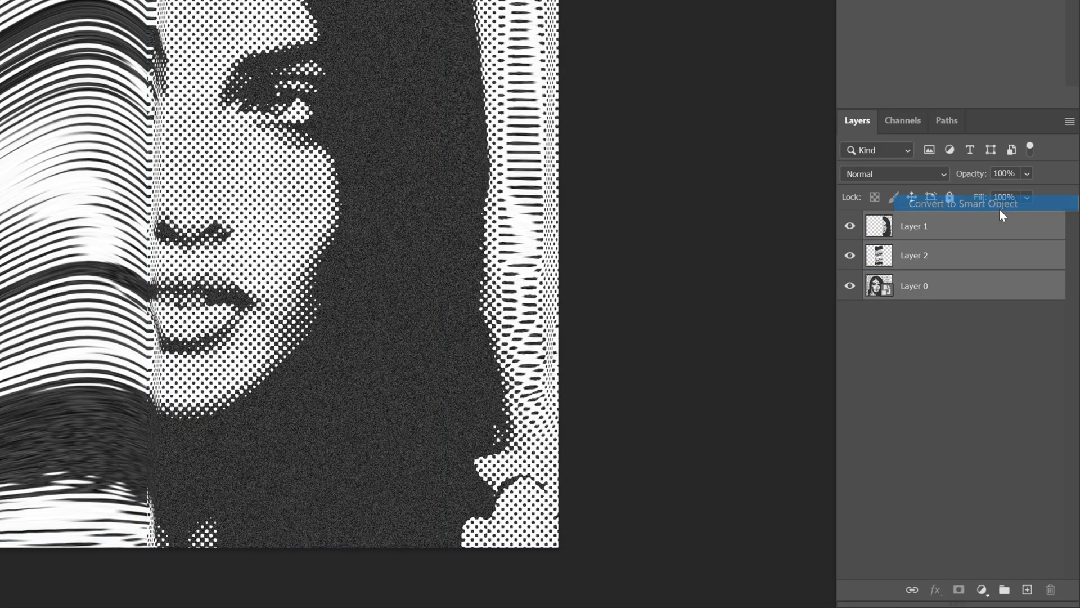
- Combine the layers into a smart object and apply a low-magnitude Ocean Ripple
{"action": "left_click", "coordinate": [230, 11]}
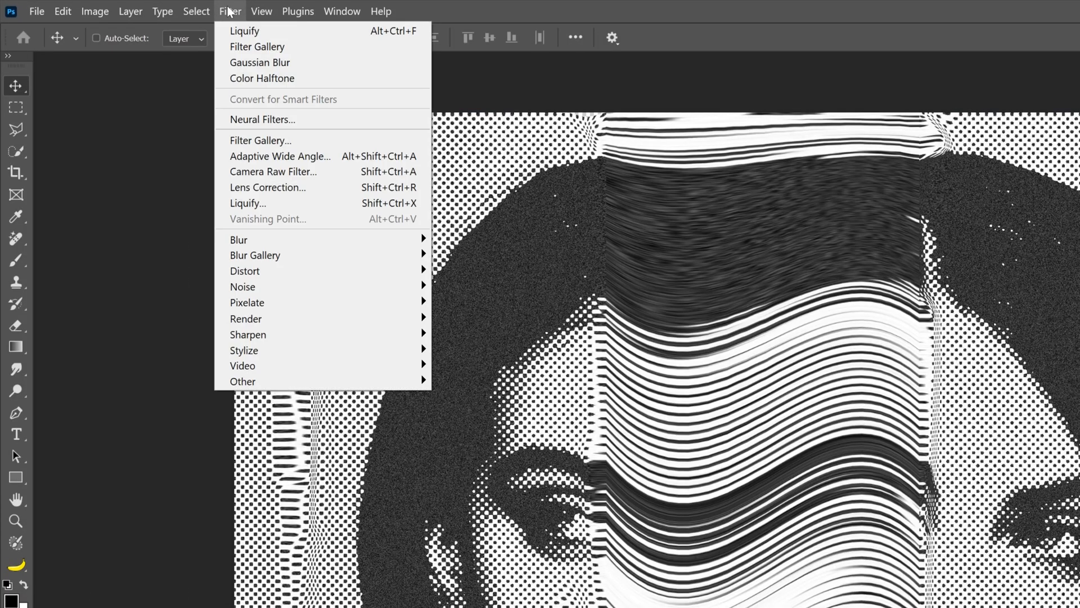
{"action": "left_click", "coordinate": [230, 12]}
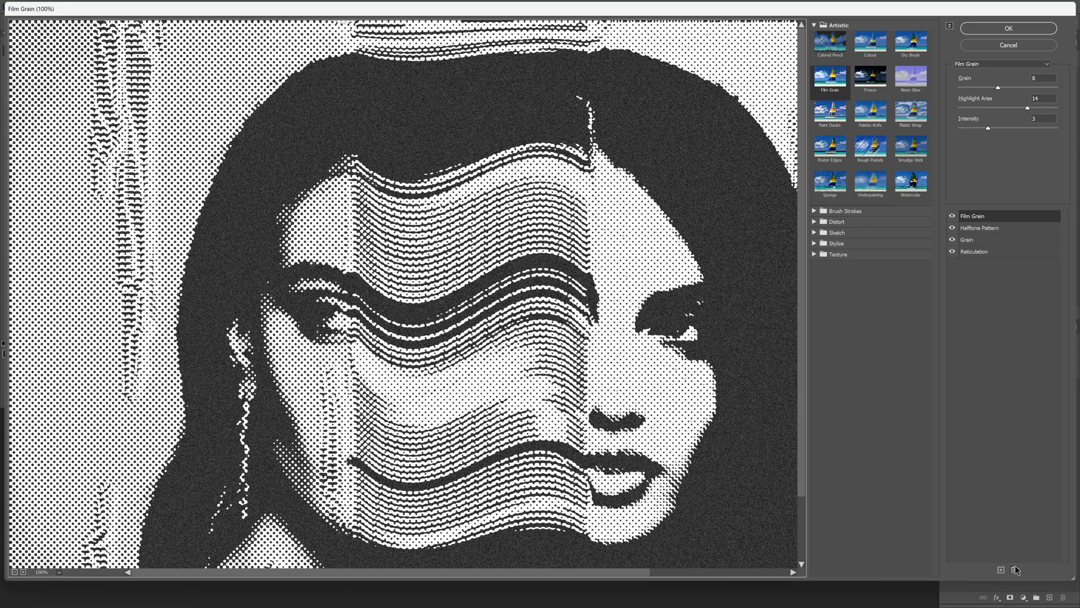
{"action": "left_click", "coordinate": [871, 354]}
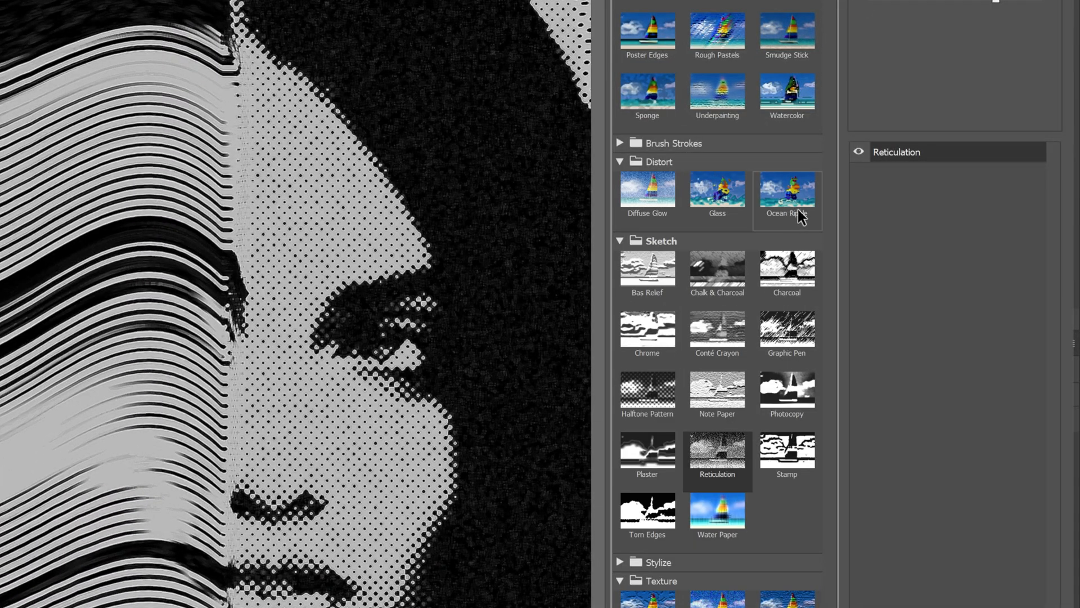
{"action": "left_click", "coordinate": [786, 190]}
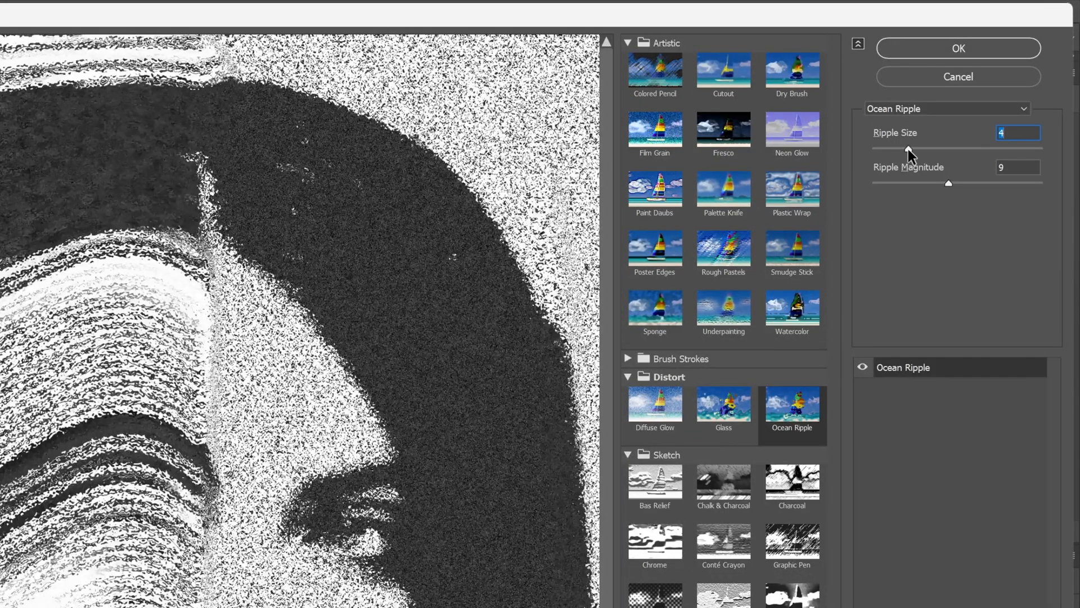
{"action": "left_click_drag", "start_coordinate": [948, 183], "coordinate": [889, 182]}
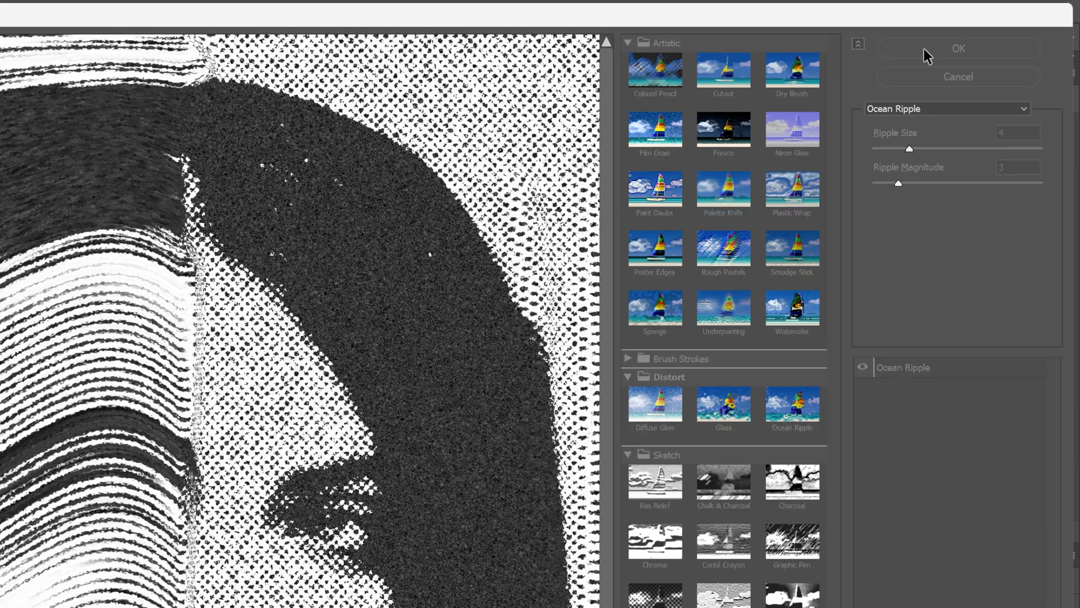
{"action": "left_click", "coordinate": [958, 47]}
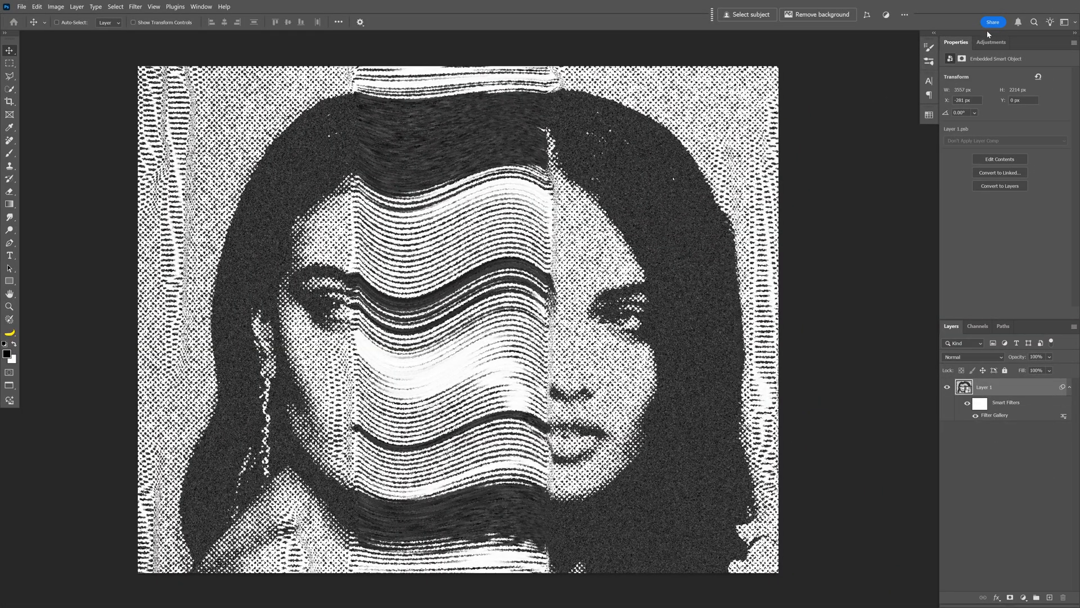